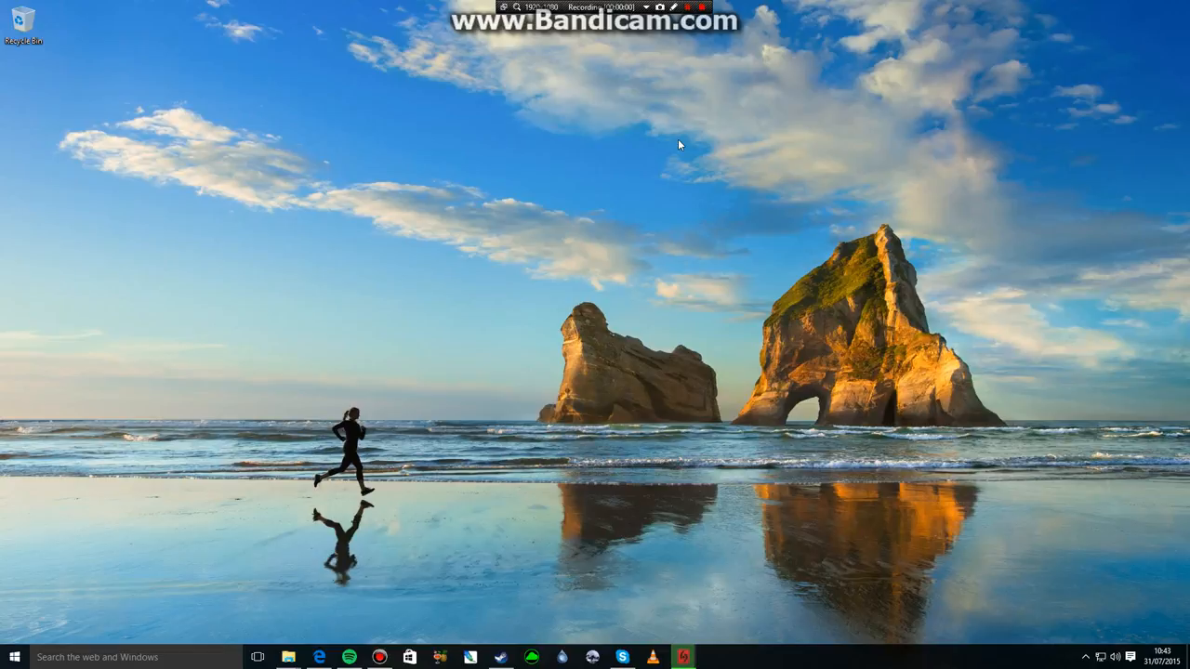
pyautogui.moveTo(690, 151)
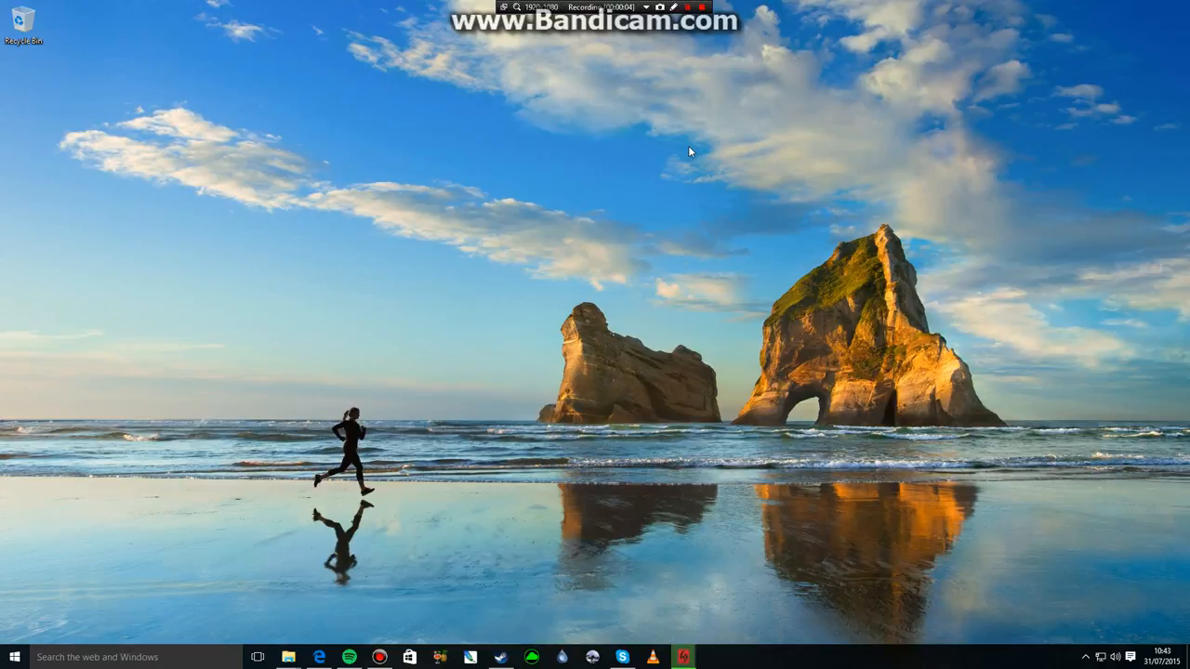
pyautogui.moveTo(811, 423)
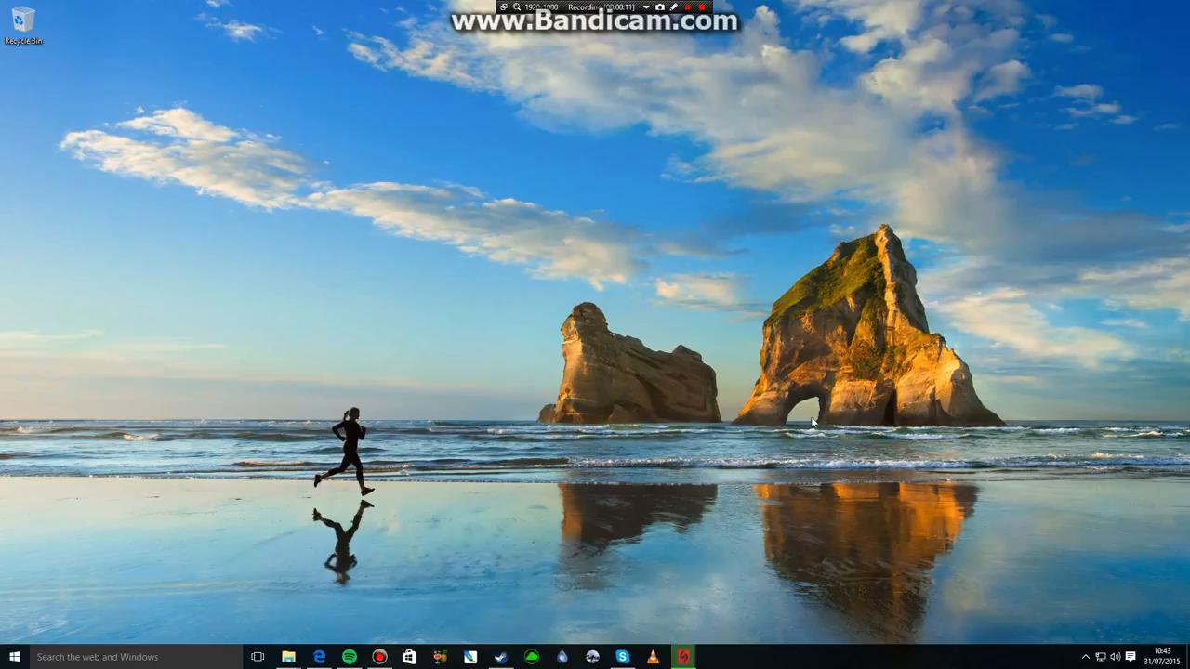
pyautogui.moveTo(332, 637)
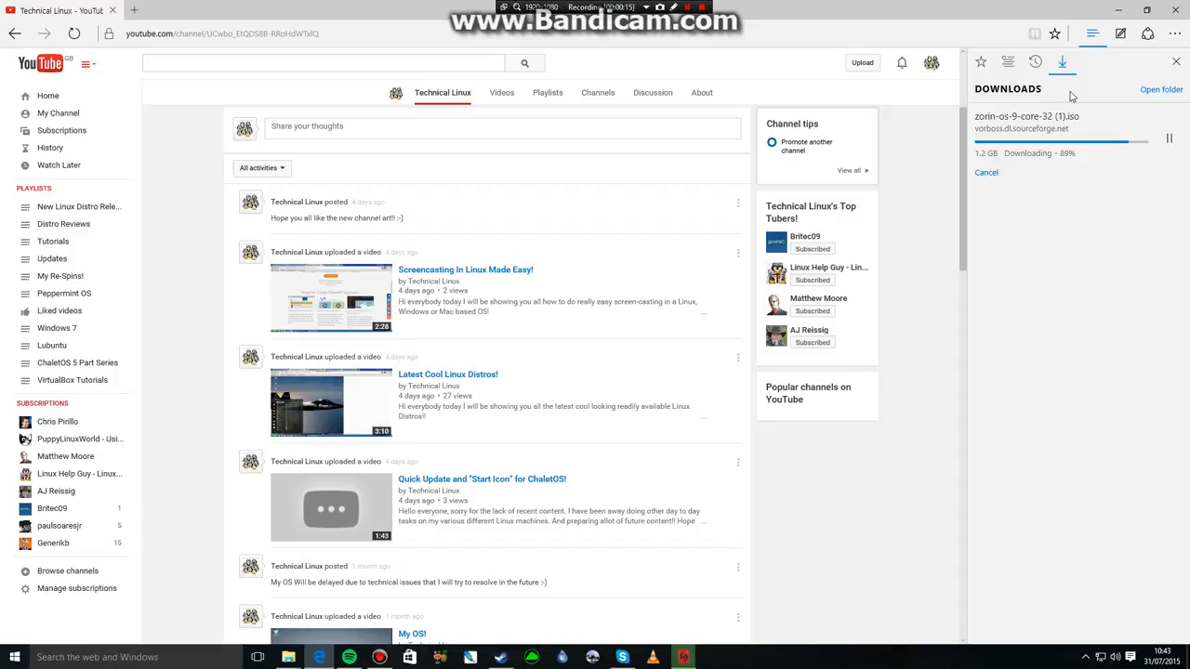
pyautogui.moveTo(1067, 119)
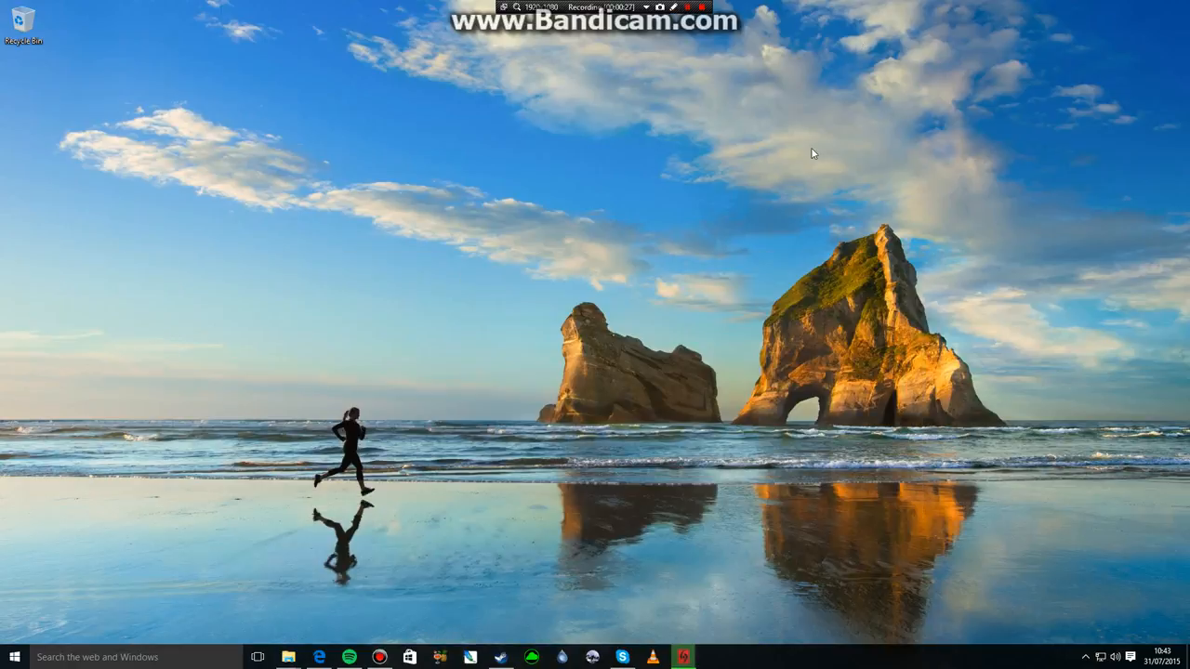
pyautogui.moveTo(809, 128)
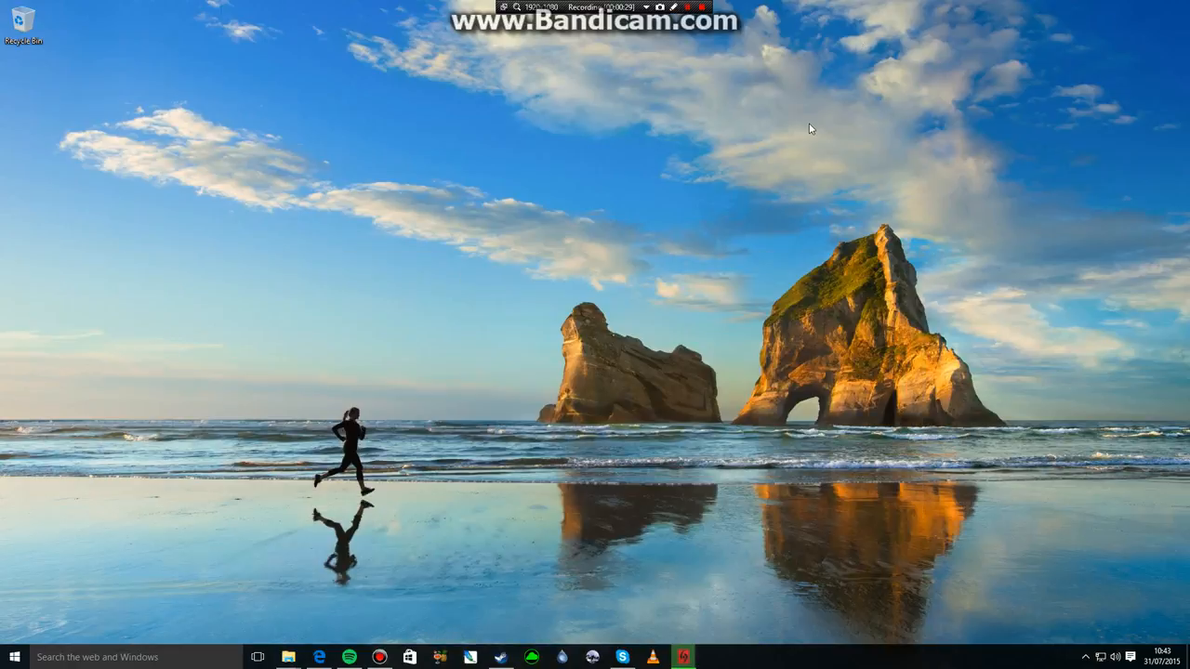
pyautogui.moveTo(741, 65)
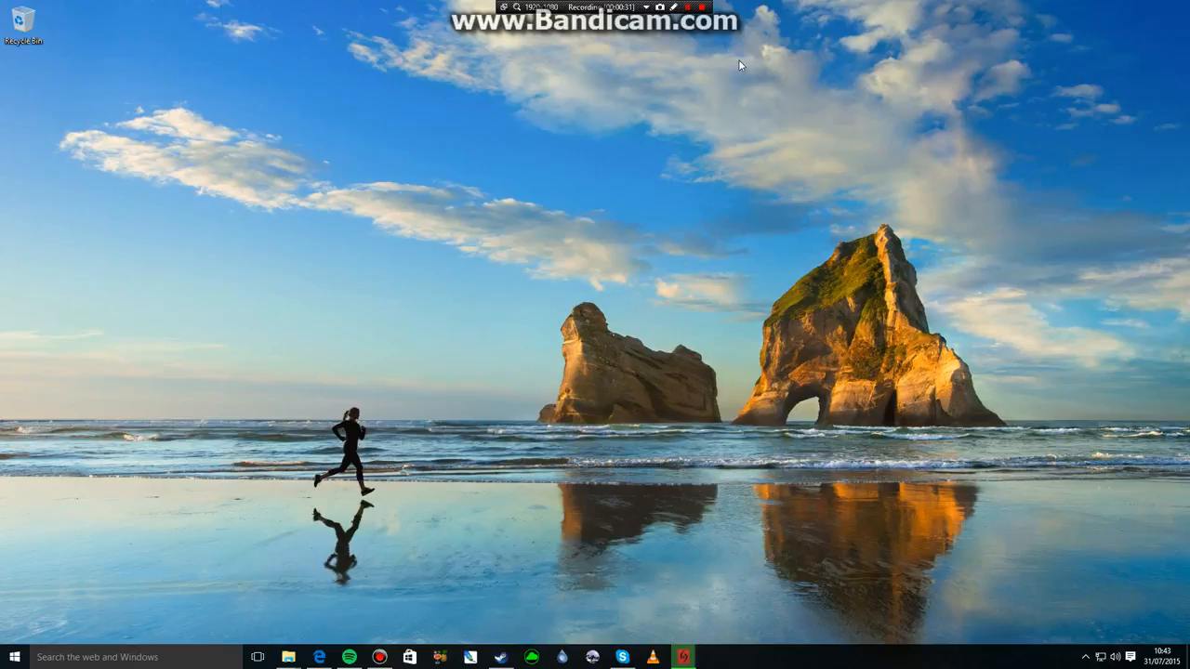
pyautogui.moveTo(790, 7)
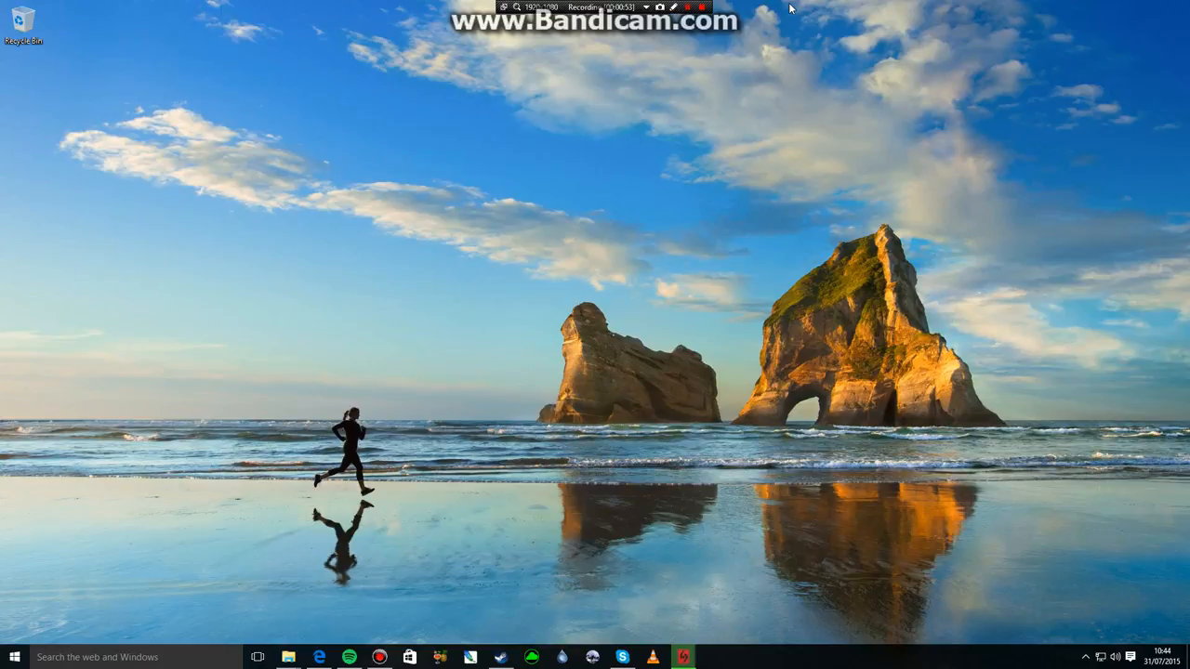
pyautogui.moveTo(435, 21)
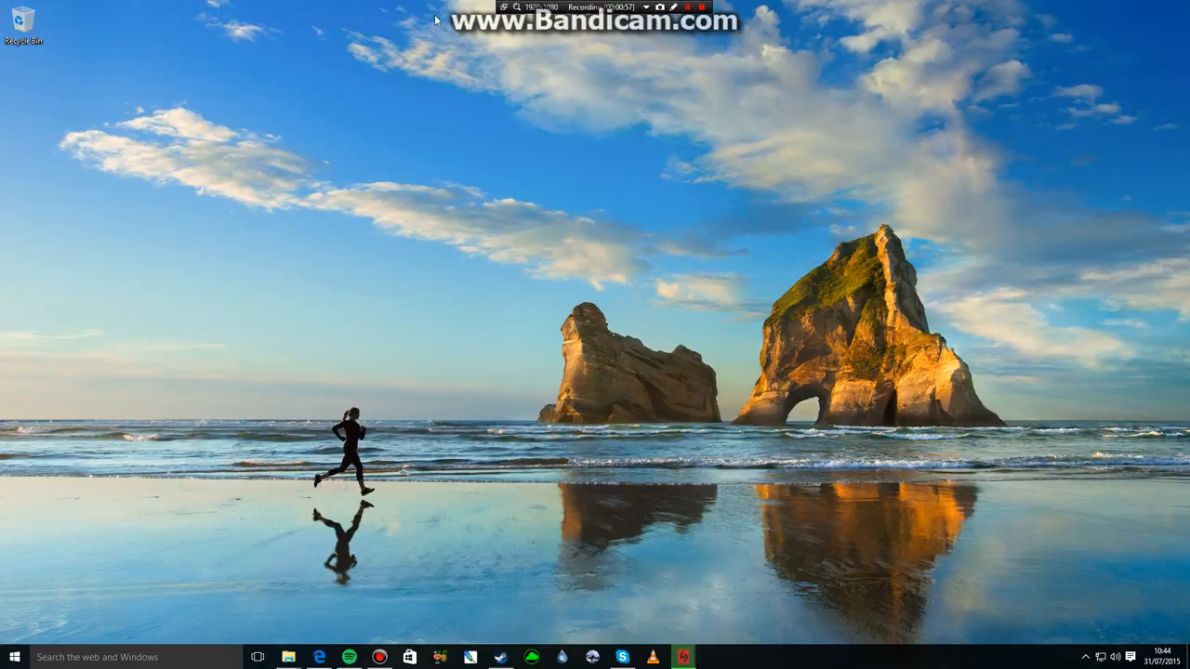
pyautogui.moveTo(756, 99)
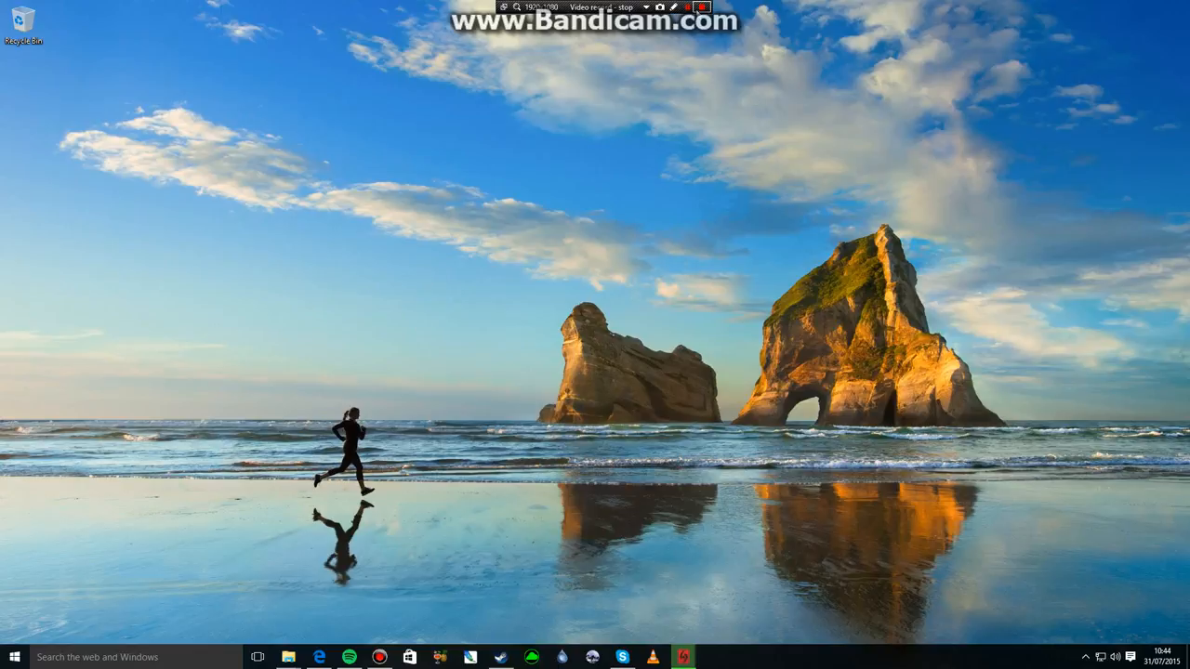
pyautogui.click(641, 8)
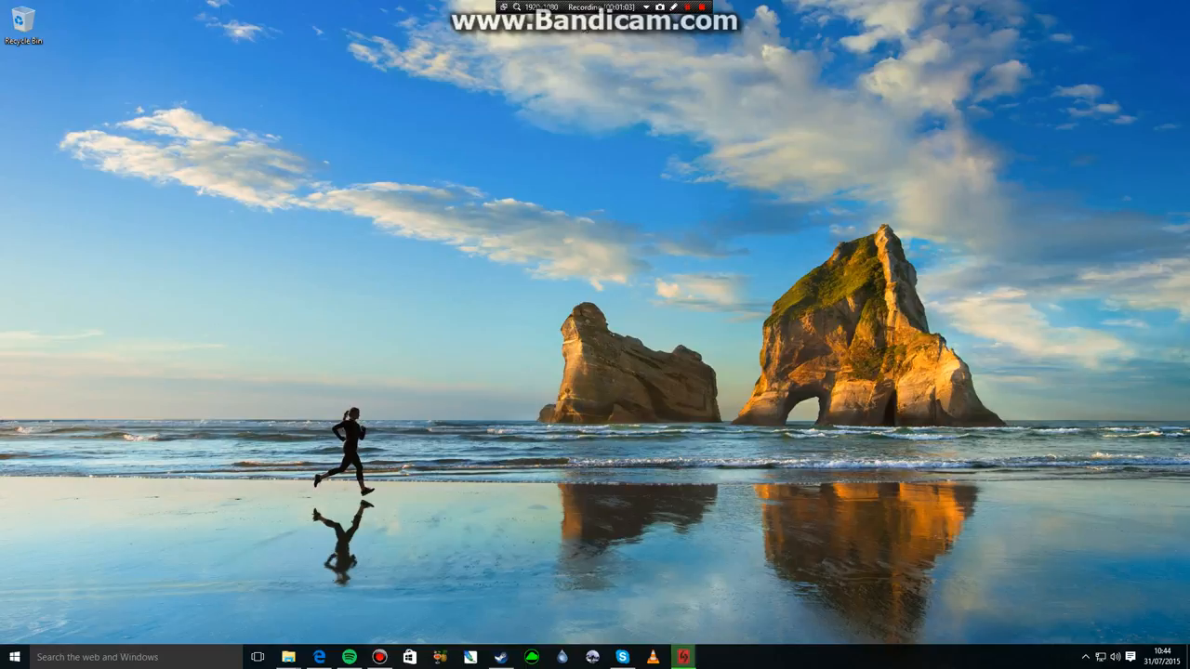
pyautogui.moveTo(704, 191)
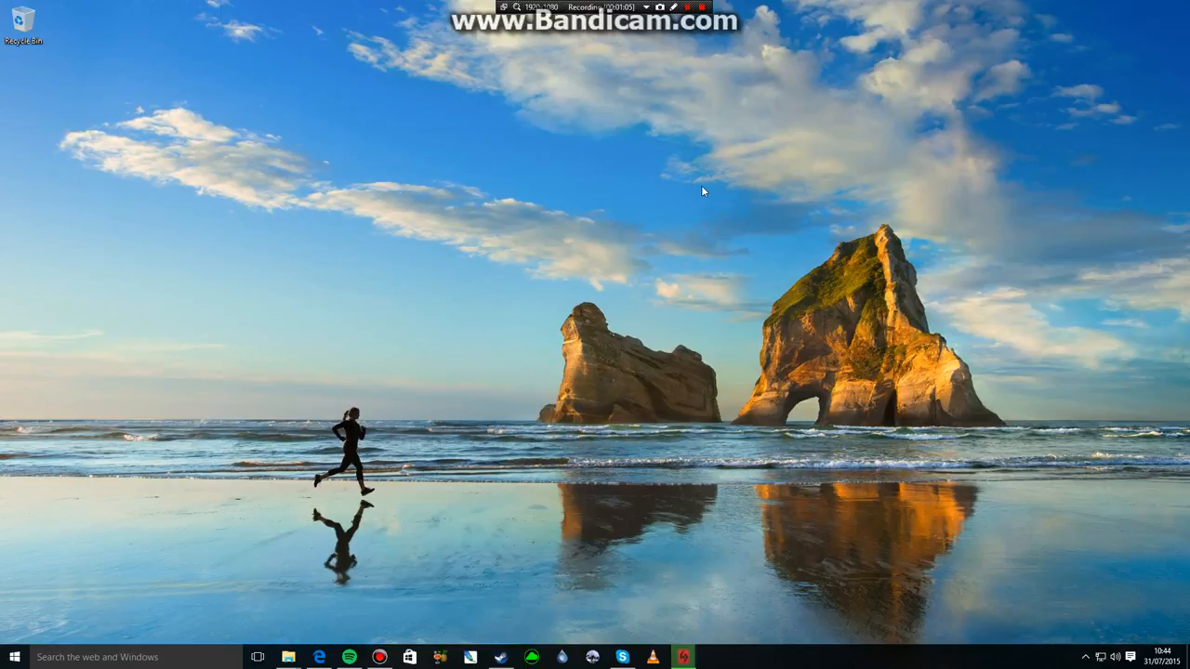
pyautogui.moveTo(723, 182)
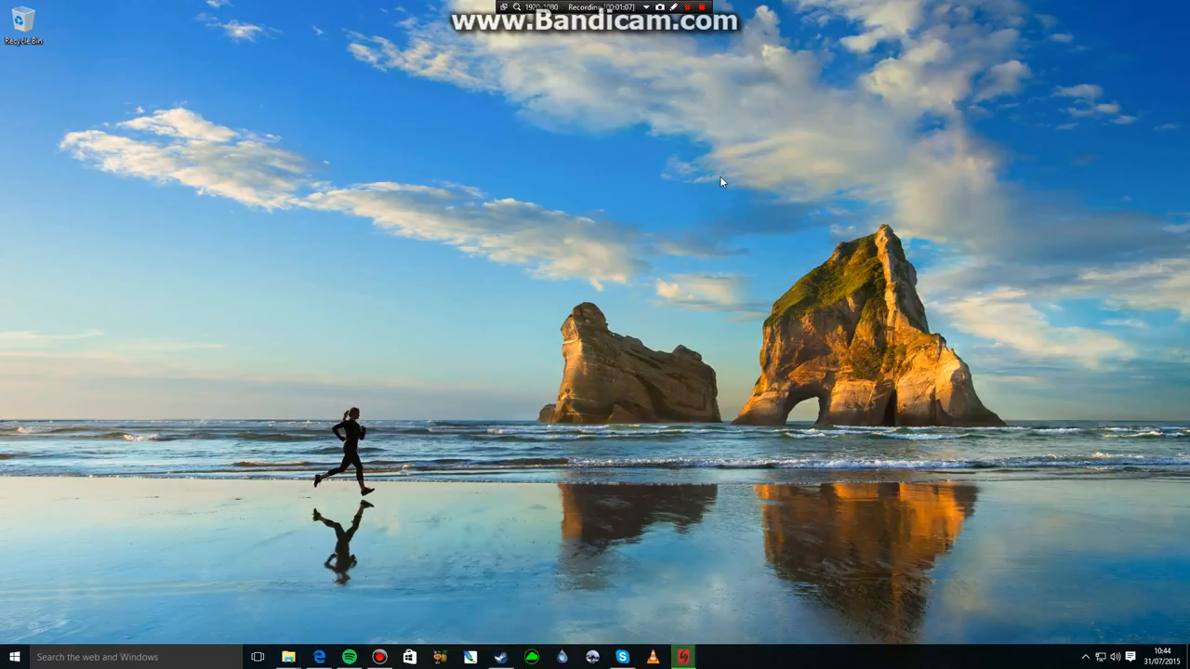
pyautogui.moveTo(735, 181)
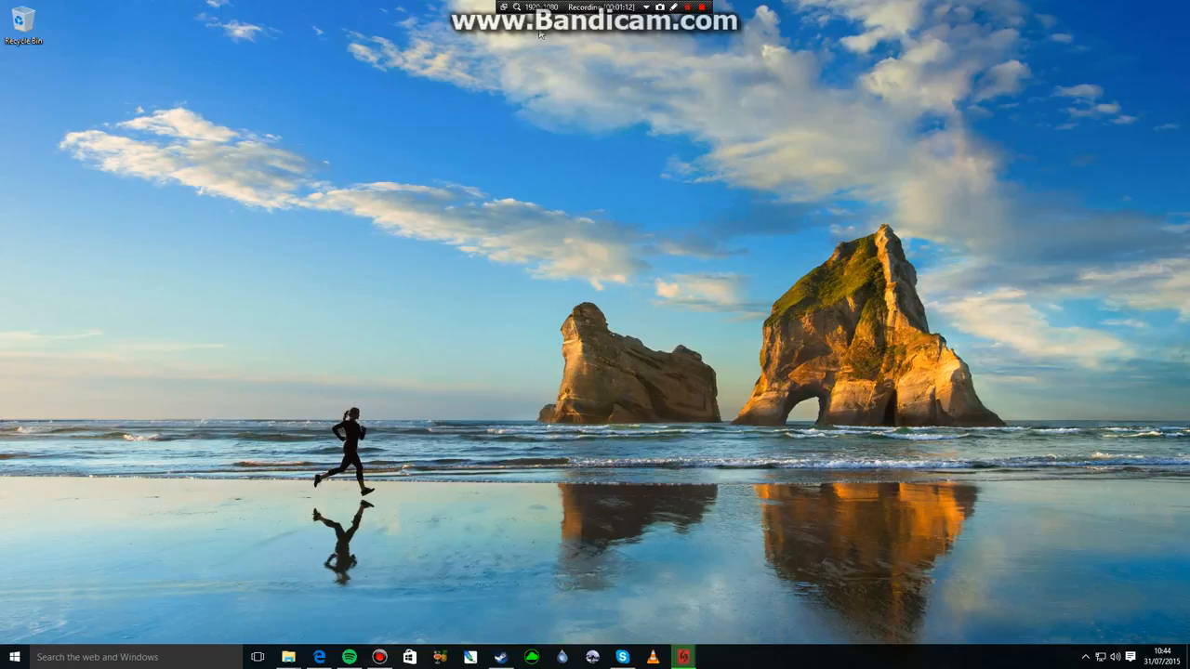
pyautogui.moveTo(323, 605)
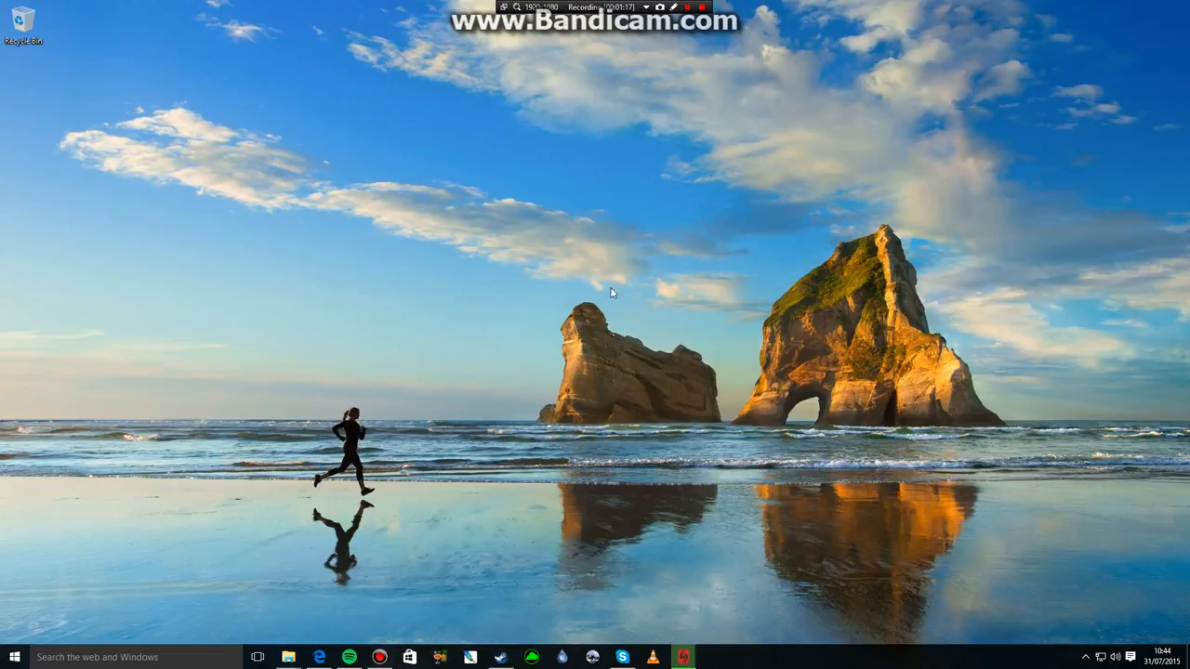
pyautogui.click(702, 8)
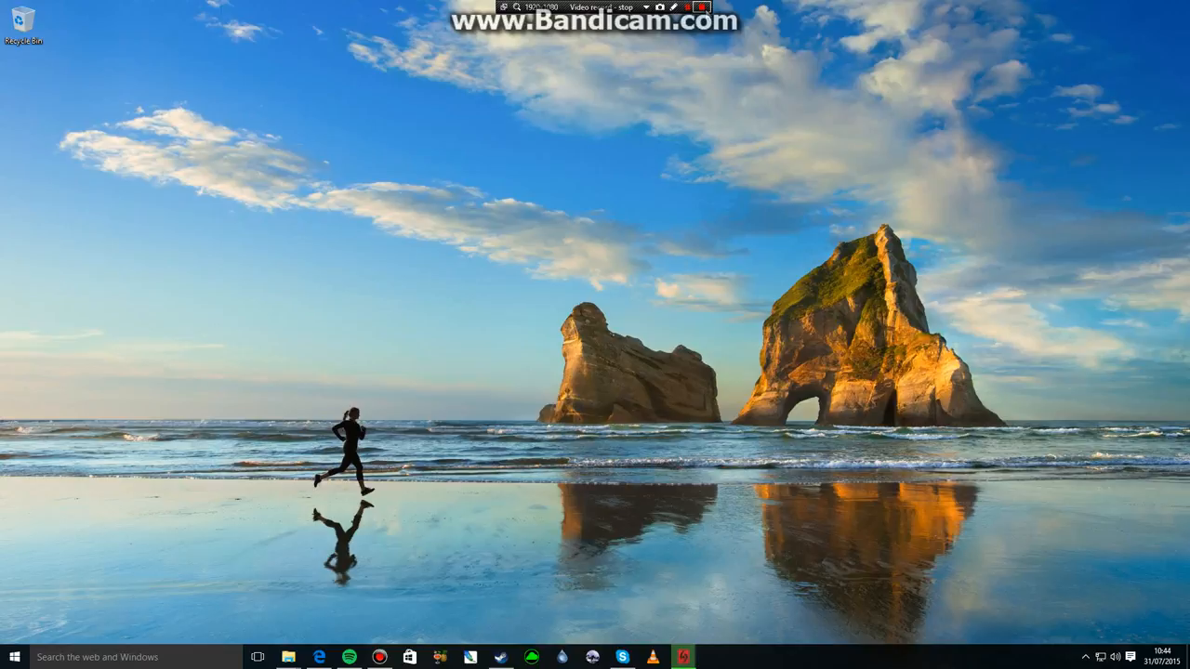